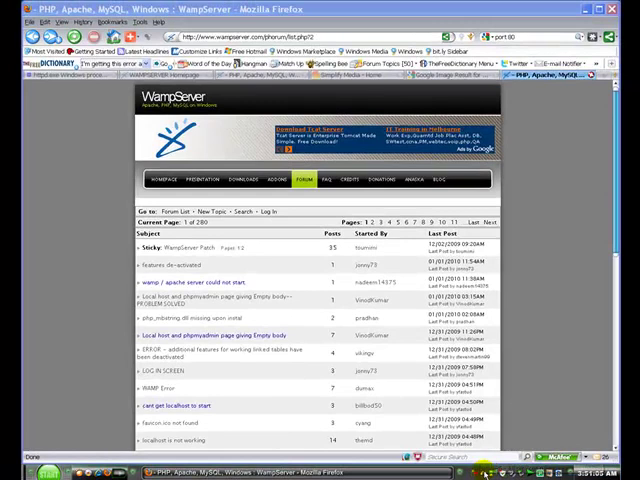
click(524, 460)
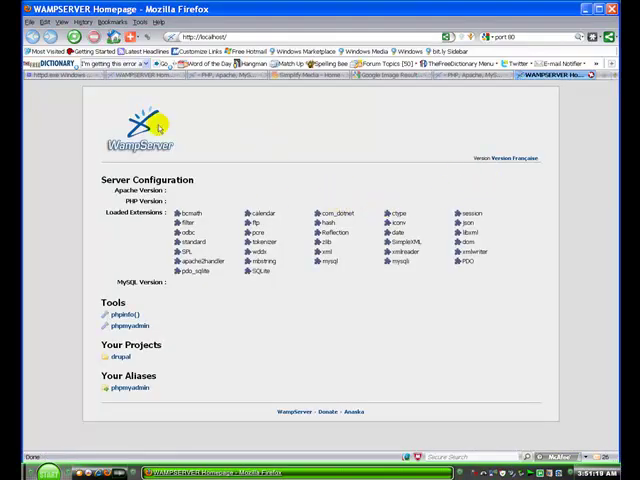
mouse_move(40, 96)
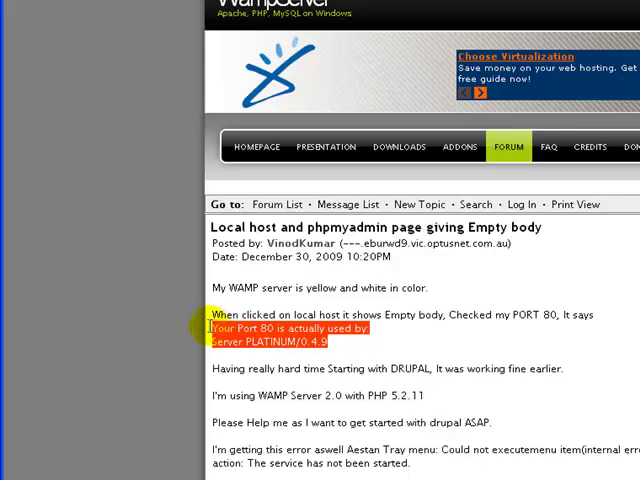
mouse_move(304, 360)
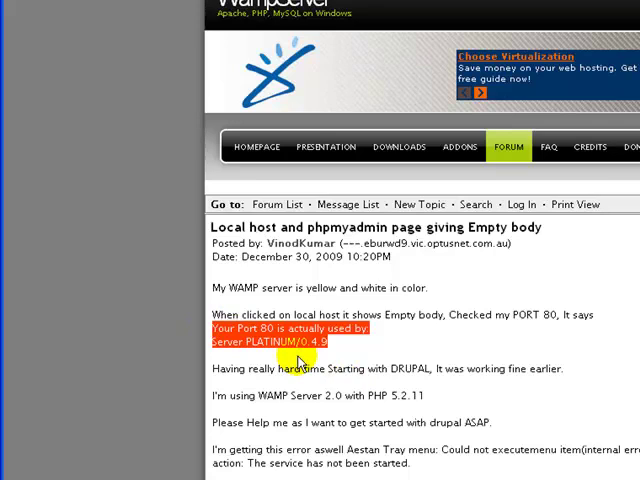
Scroll down the forum thread to the port 80 explanation
scroll(down, 3)
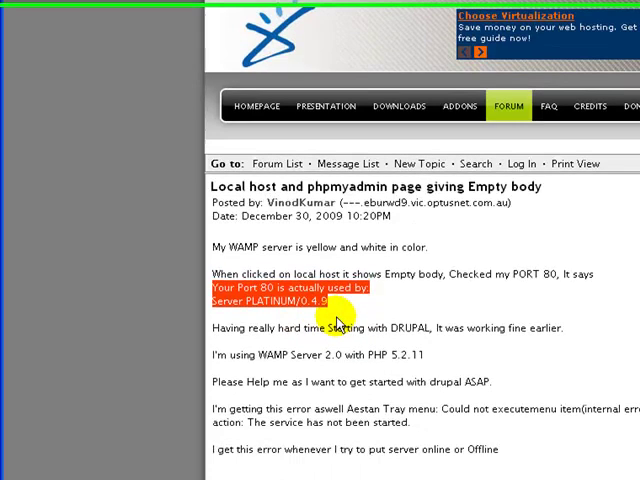
scroll(down, 3)
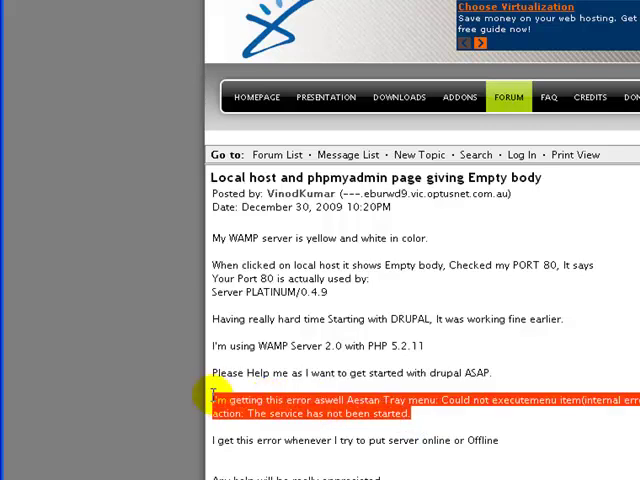
mouse_move(416, 416)
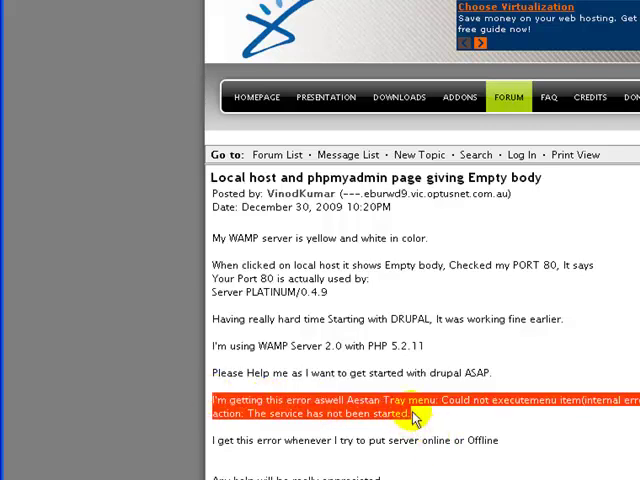
mouse_move(500, 424)
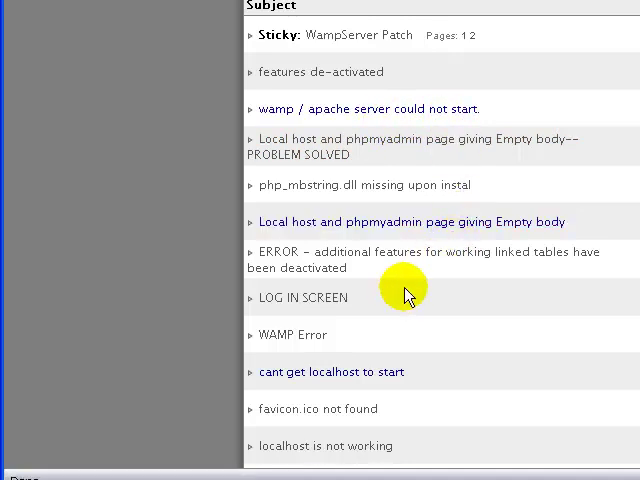
mouse_move(436, 370)
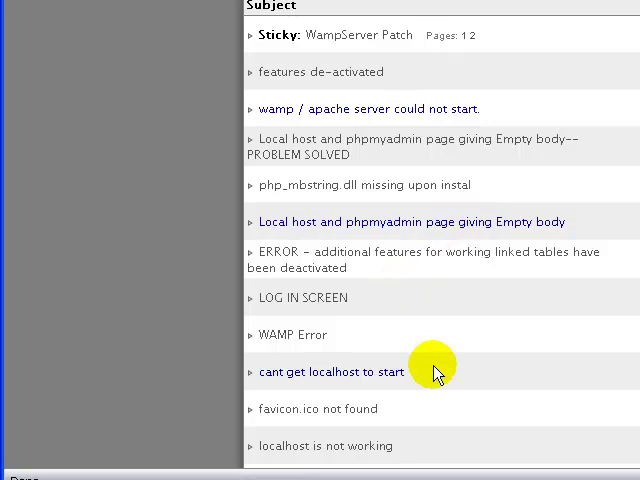
Scroll through the forum's list of localhost-not-starting threads
scroll(down, 3)
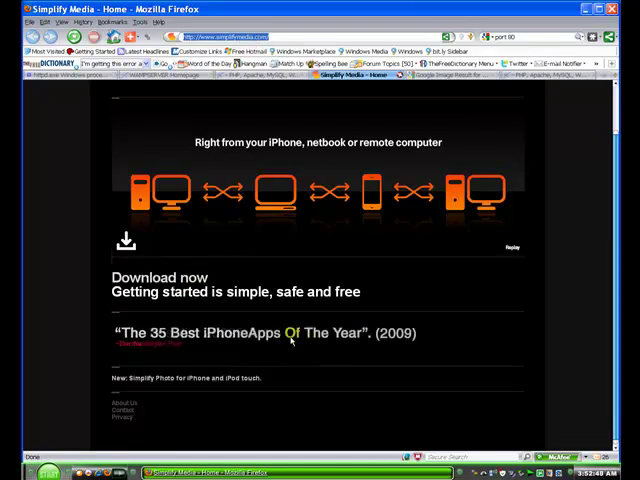
mouse_move(290, 336)
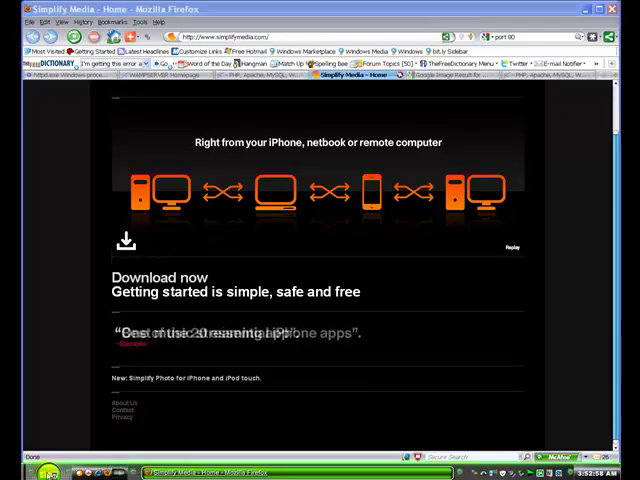
Launch a command window and enter netstat -aon at the prompt
click(18, 472)
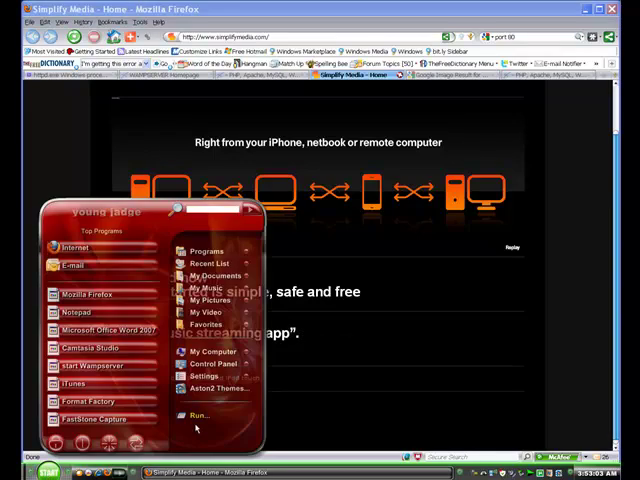
click(196, 416)
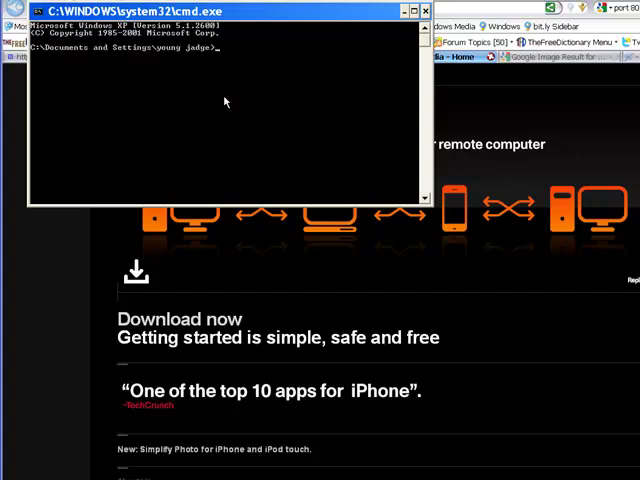
text(nets)
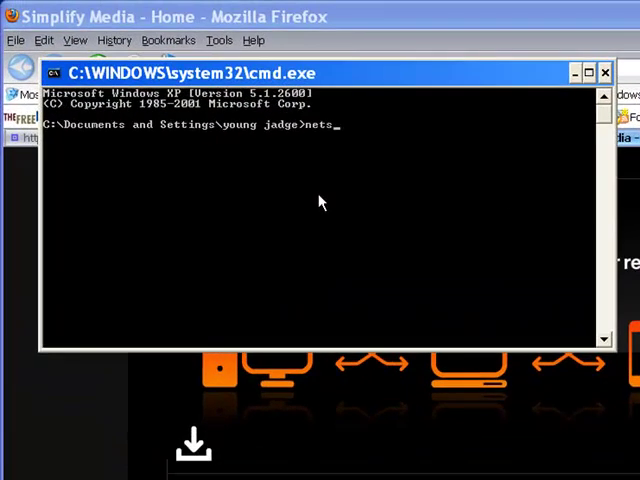
text(tat)
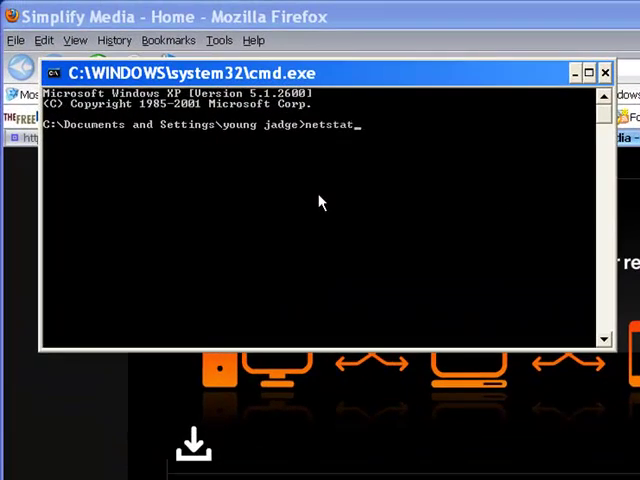
text(-)
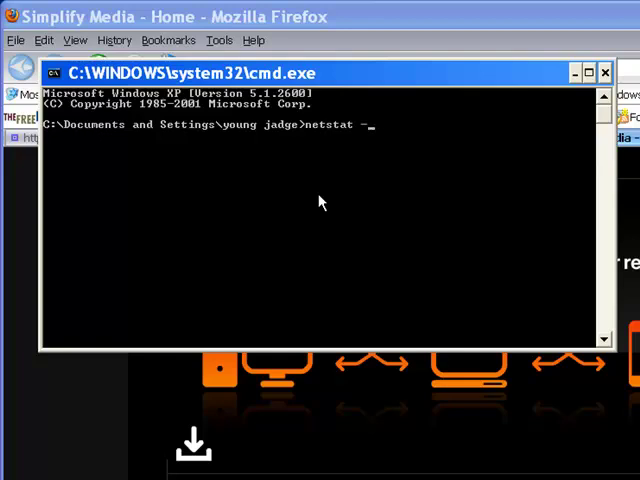
text(aon)
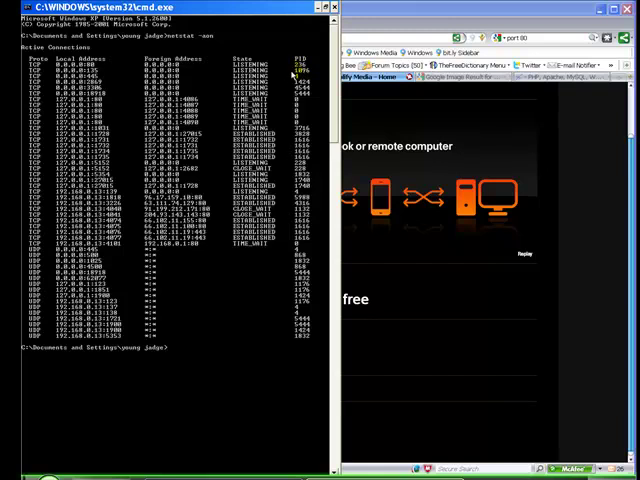
mouse_move(460, 364)
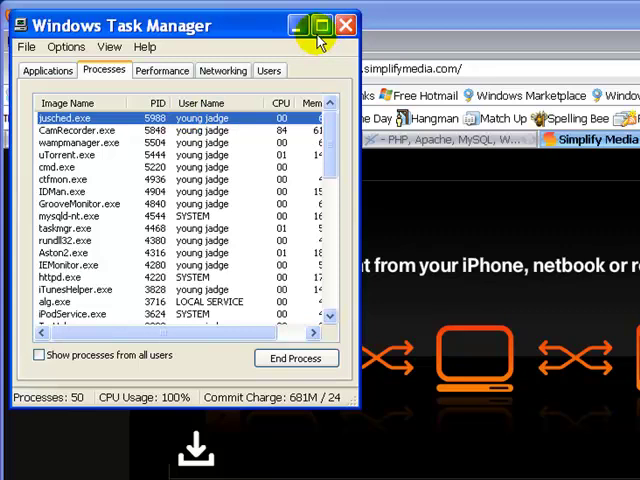
Maximize Task Manager and show the full processes list with PIDs
click(320, 24)
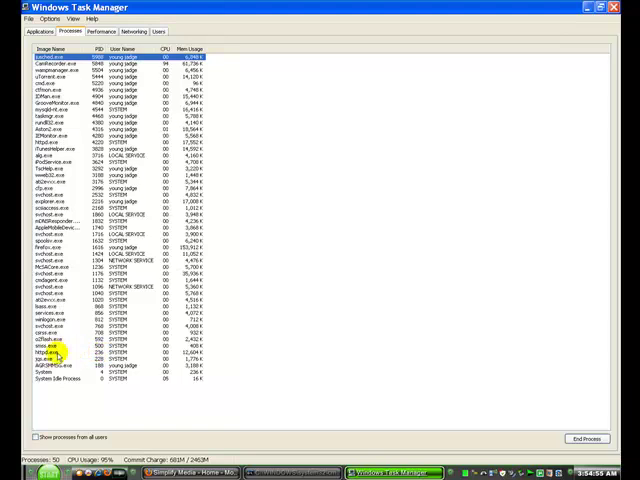
click(48, 352)
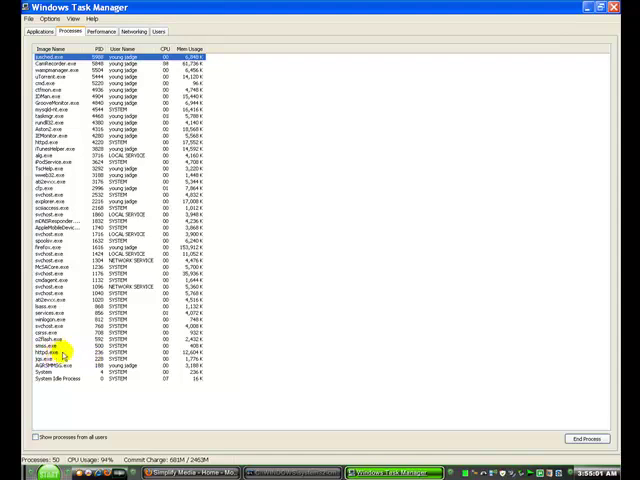
mouse_move(352, 424)
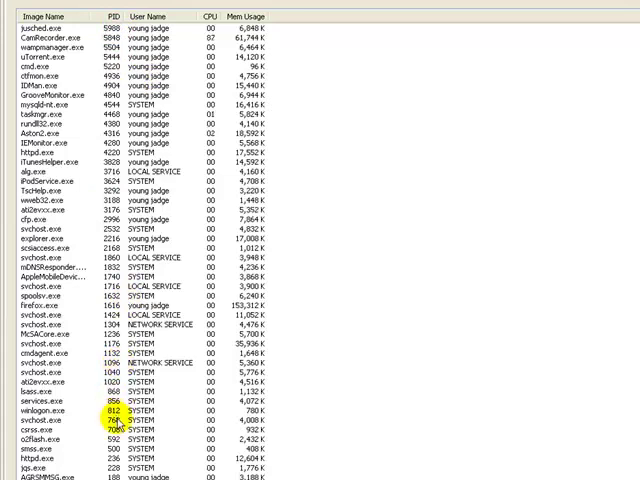
Select the process holding port 80 and end it
click(40, 440)
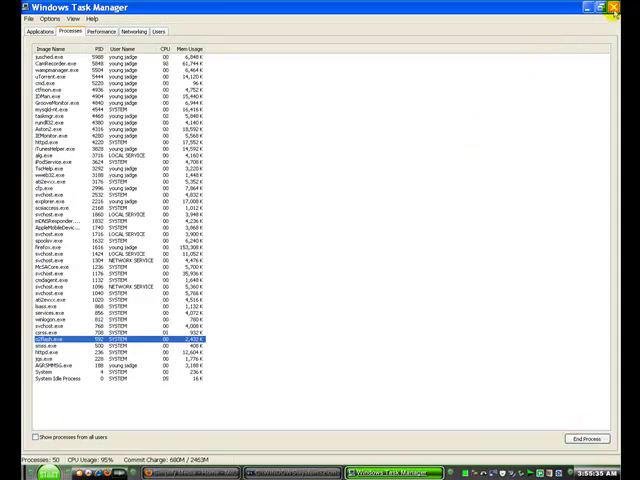
click(616, 8)
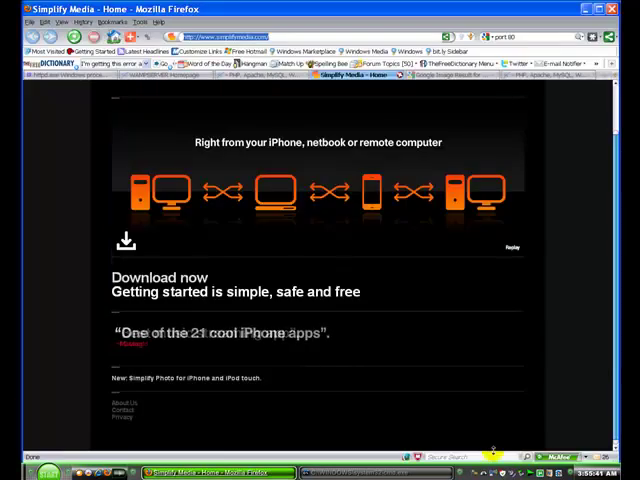
Bring up the WampServer tray menu for Restart All Services
click(408, 468)
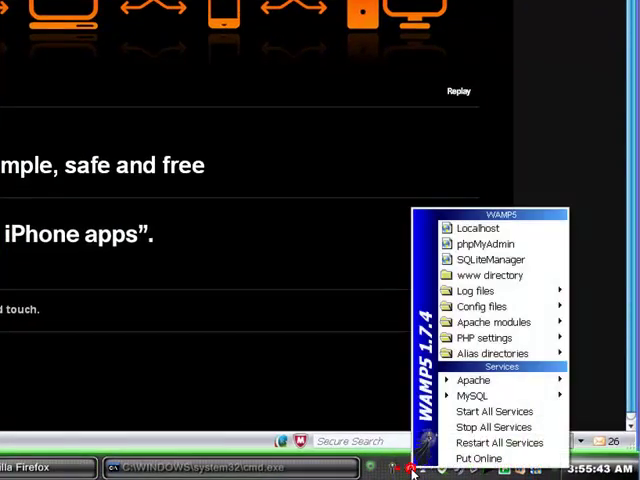
mouse_move(500, 442)
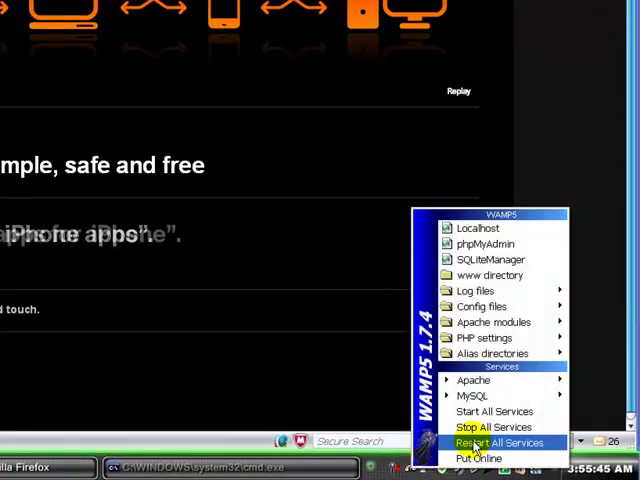